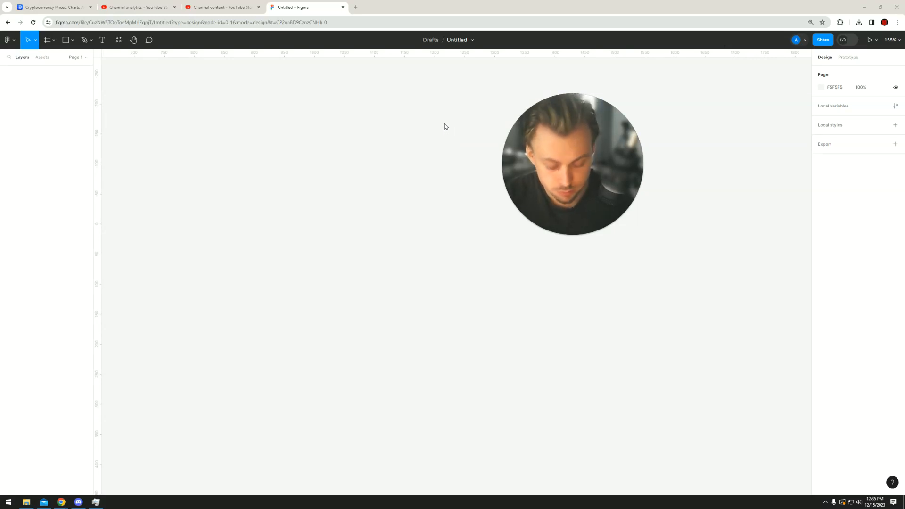
Add a text layer reading 'Button' to the empty canvas
{"action": "left_click_drag", "start_coordinate": [572, 163], "coordinate": [597, 164]}
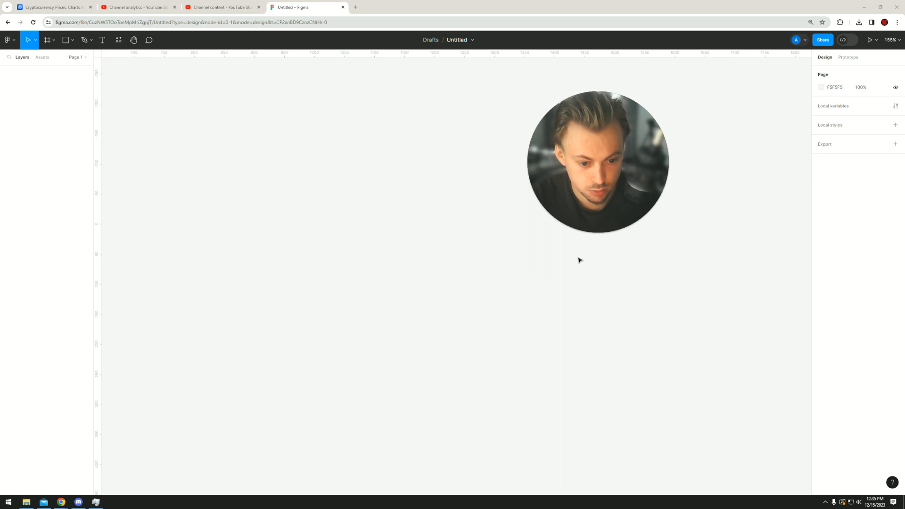
{"action": "left_click", "coordinate": [103, 39]}
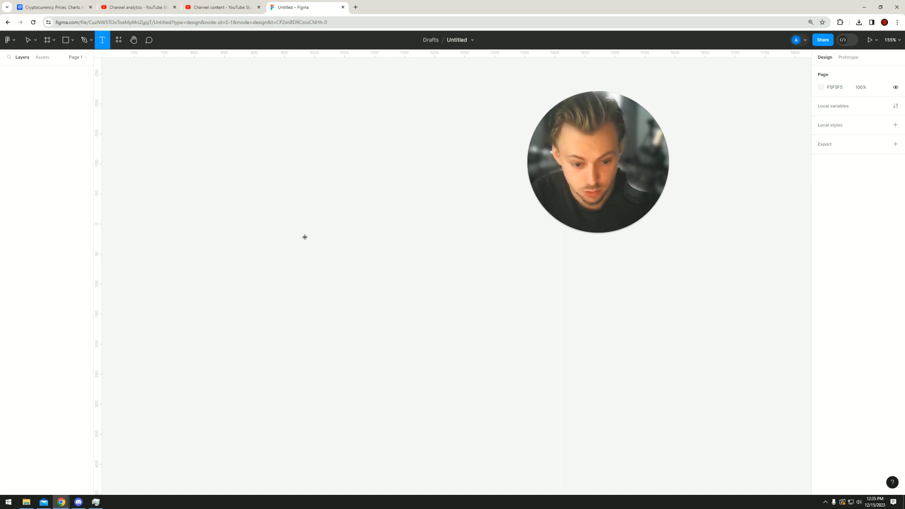
{"action": "type", "text": "Buttl"}
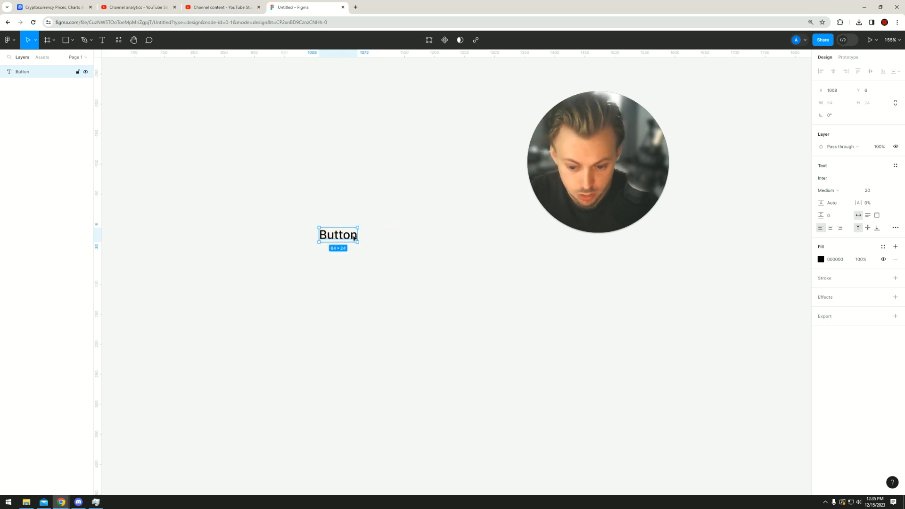
Make the Button frame a component with rounded corners and horizontal padding 41
{"action": "right_click", "coordinate": [338, 234]}
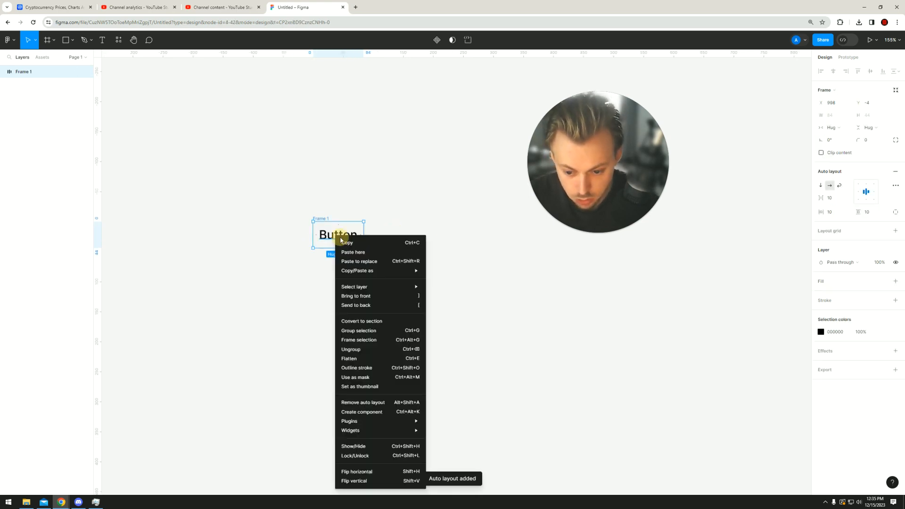
{"action": "left_click", "coordinate": [436, 251]}
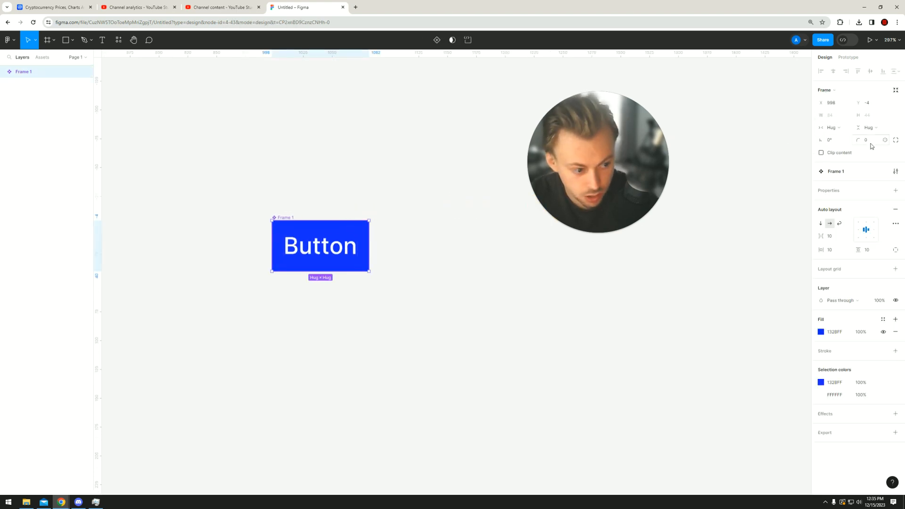
{"action": "left_click", "coordinate": [867, 140]}
{"action": "type", "text": "8"}
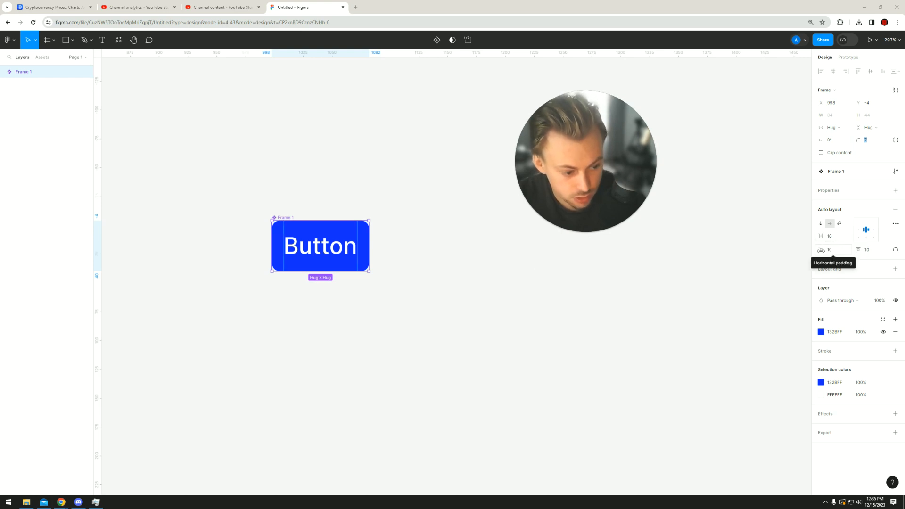
{"action": "left_click", "coordinate": [830, 250]}
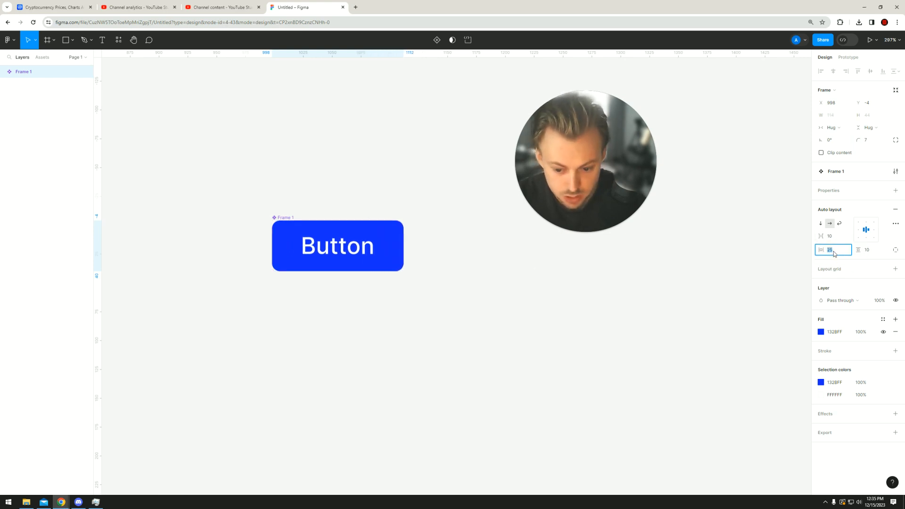
{"action": "type", "text": "41"}
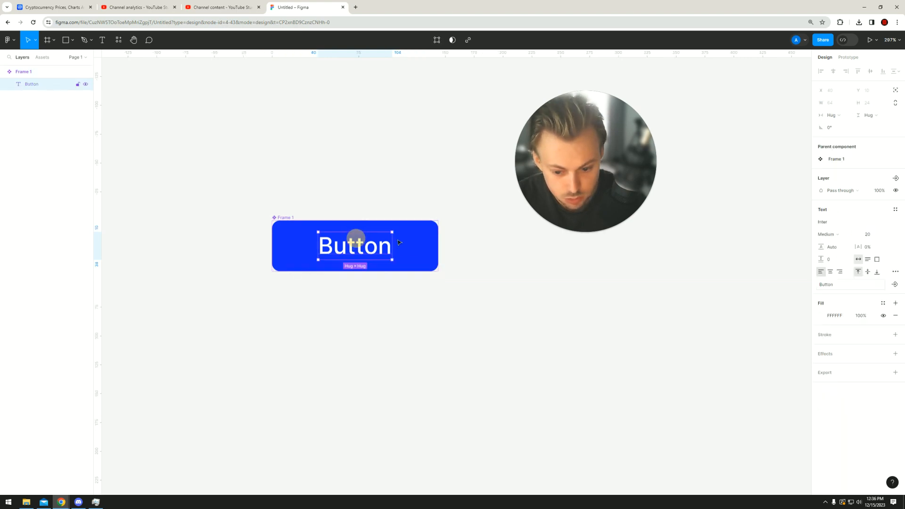
Deselect the canvas and select the button component for copying
{"action": "left_click", "coordinate": [505, 242]}
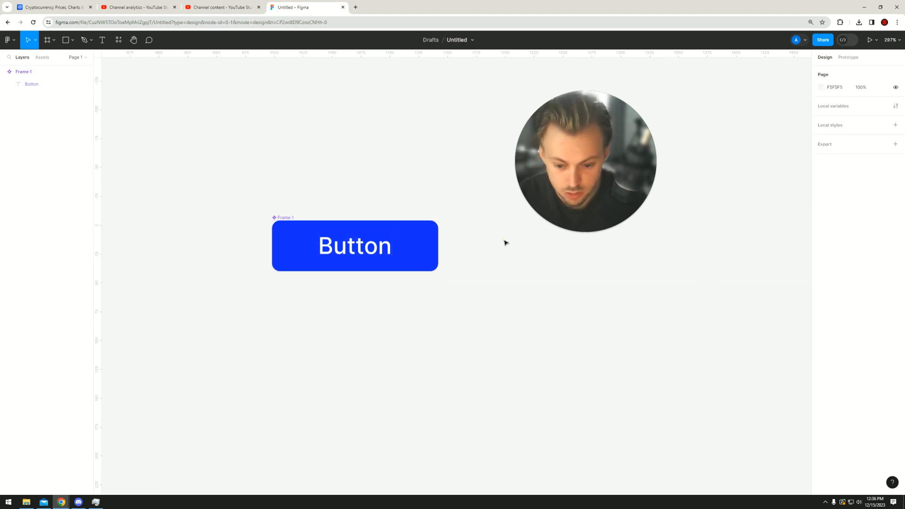
{"action": "left_click", "coordinate": [354, 245]}
{"action": "type", "text": "New Button"}
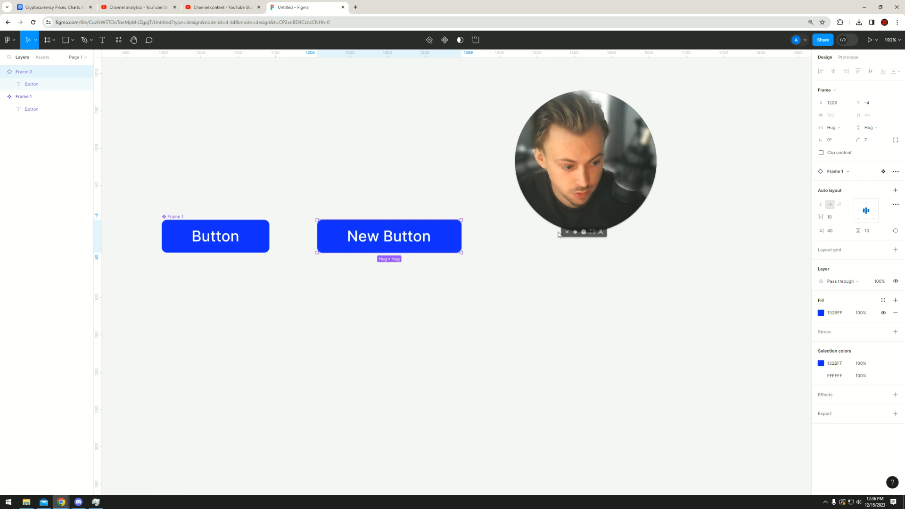
{"action": "mouse_move", "coordinate": [834, 231]}
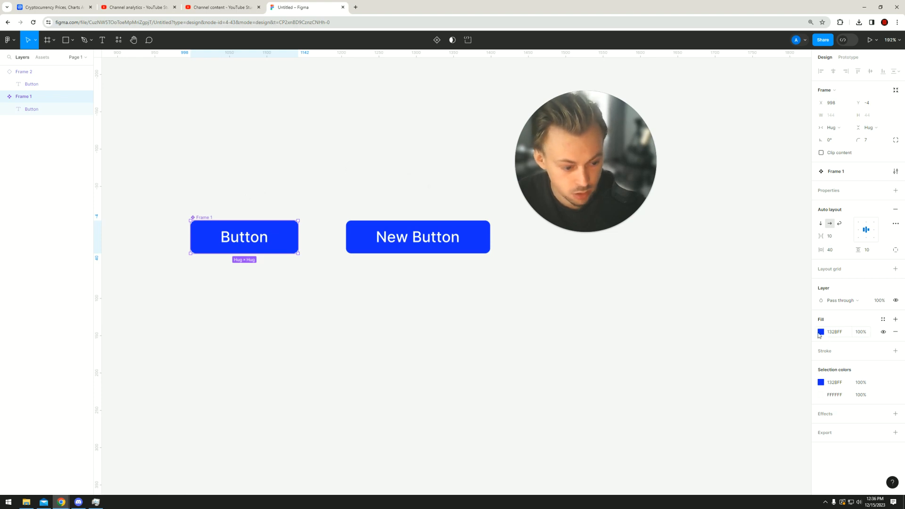
Give the button a linear gradient fill and a darker blue border
{"action": "left_click", "coordinate": [821, 332]}
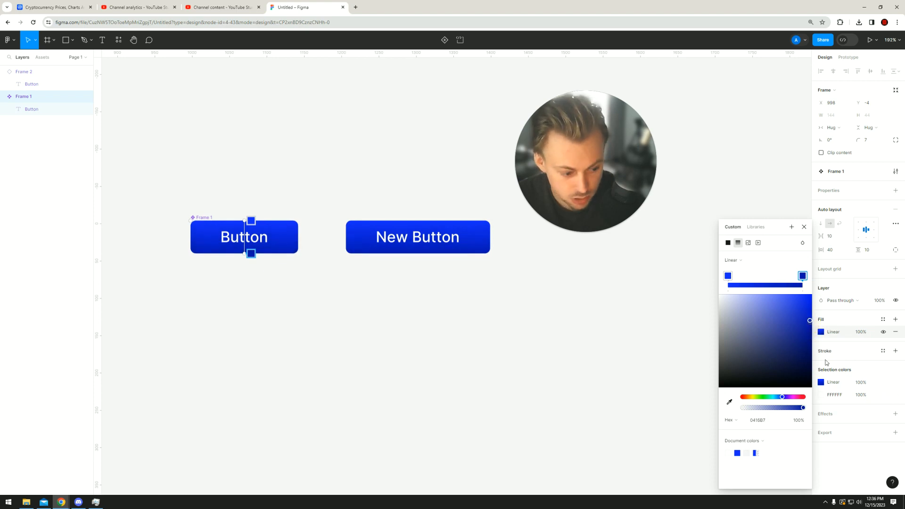
{"action": "left_click", "coordinate": [895, 350]}
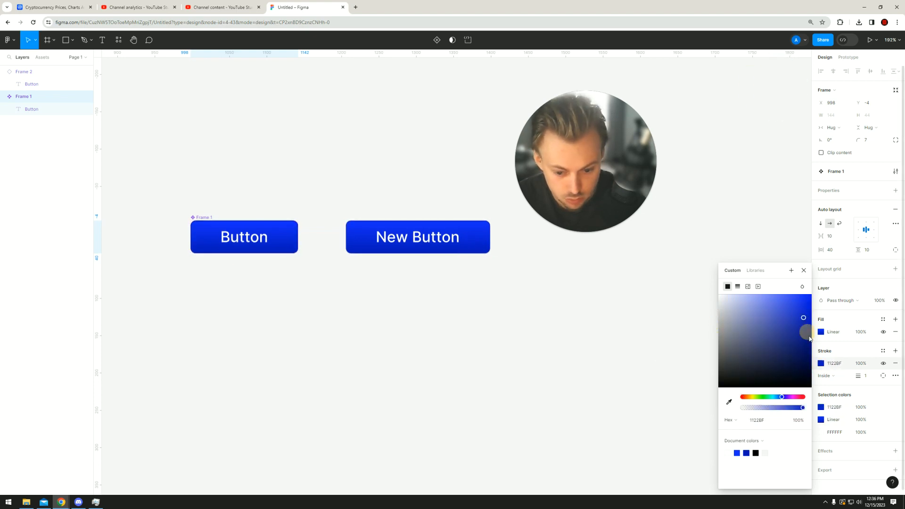
{"action": "left_click", "coordinate": [244, 236]}
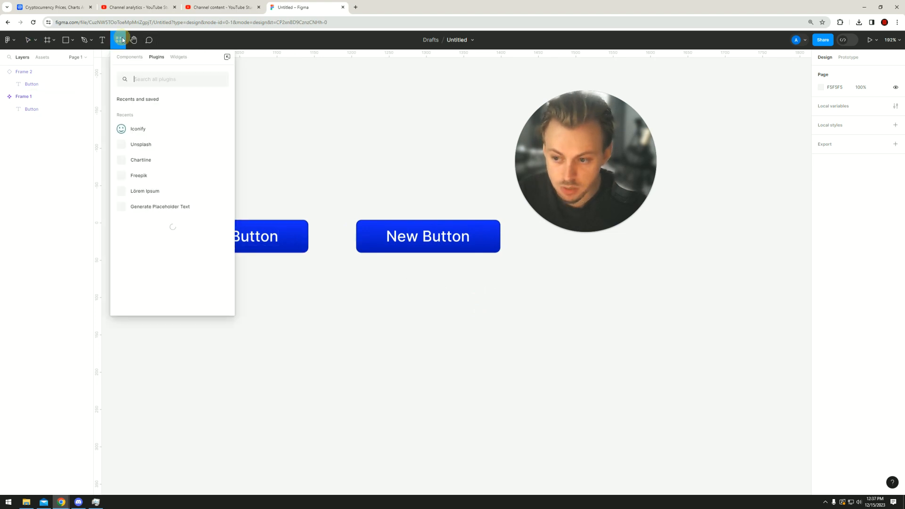
Insert the first email icon from the Iconify plugin and select it
{"action": "left_click", "coordinate": [139, 129]}
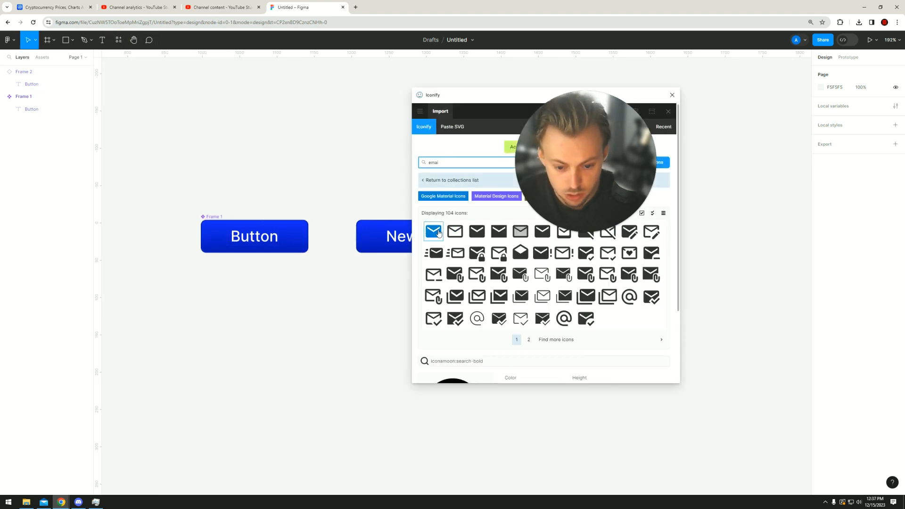
{"action": "left_click", "coordinate": [433, 231]}
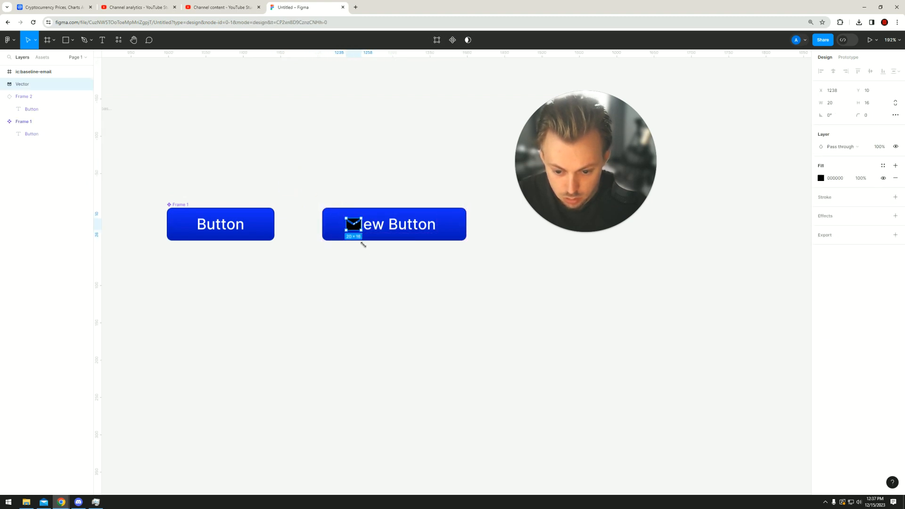
{"action": "left_click", "coordinate": [395, 224]}
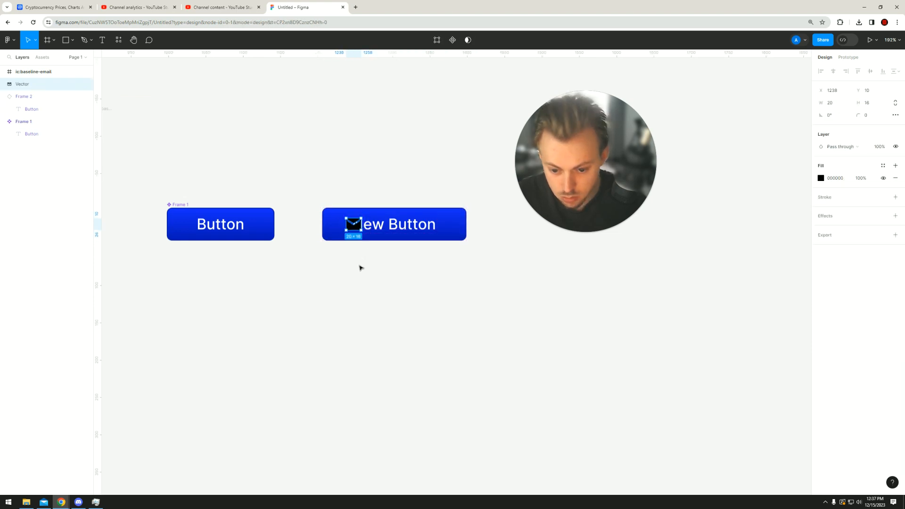
Move the email icon into the New Button, placed before its label
{"action": "left_click_drag", "start_coordinate": [353, 224], "coordinate": [213, 182]}
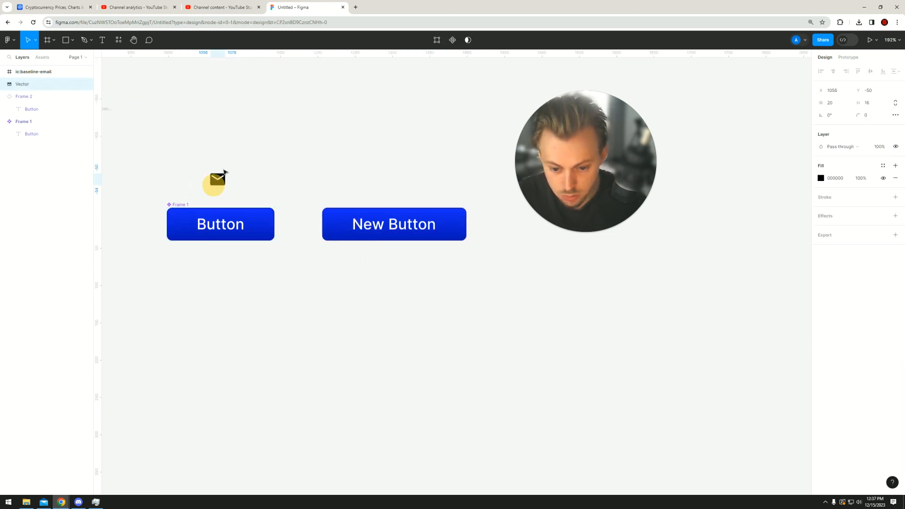
{"action": "right_click", "coordinate": [394, 224]}
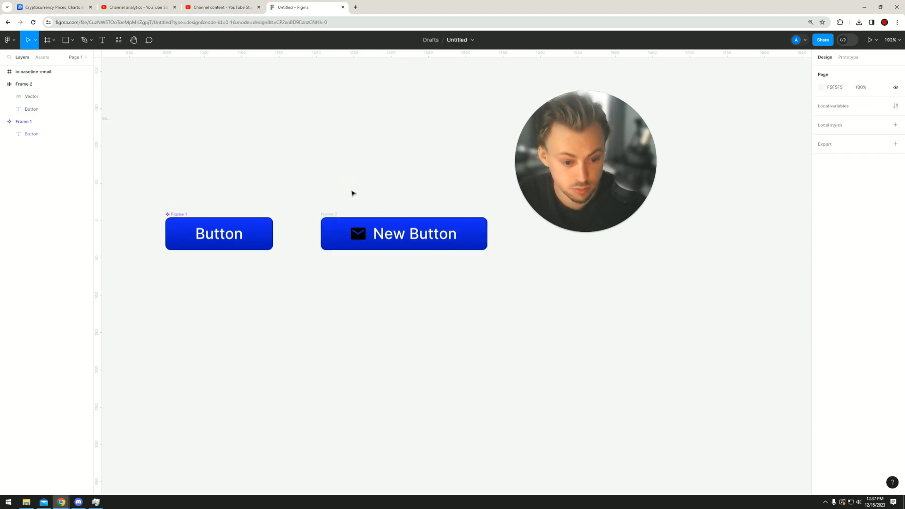
{"action": "left_click", "coordinate": [357, 234]}
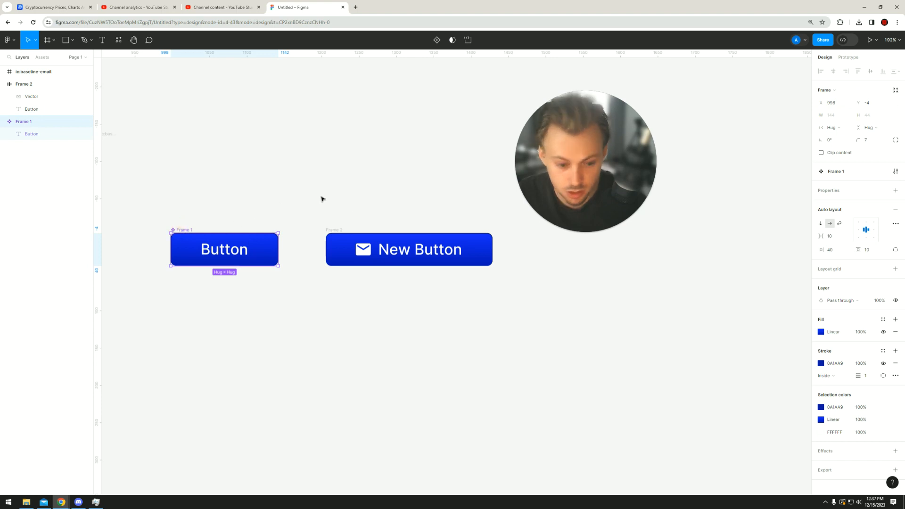
Switch the Button component's gradient to a solid bright blue 132BFF fill
{"action": "left_click", "coordinate": [821, 331]}
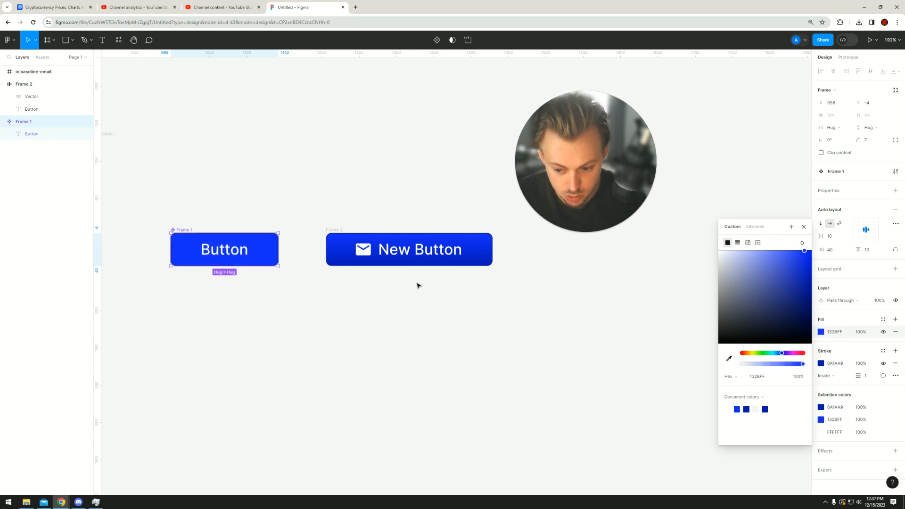
{"action": "left_click", "coordinate": [419, 286]}
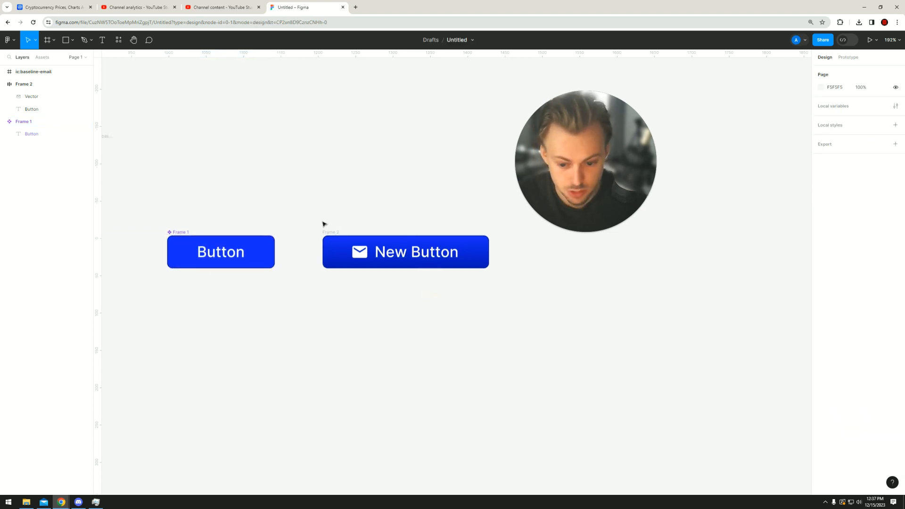
{"action": "left_click", "coordinate": [360, 252]}
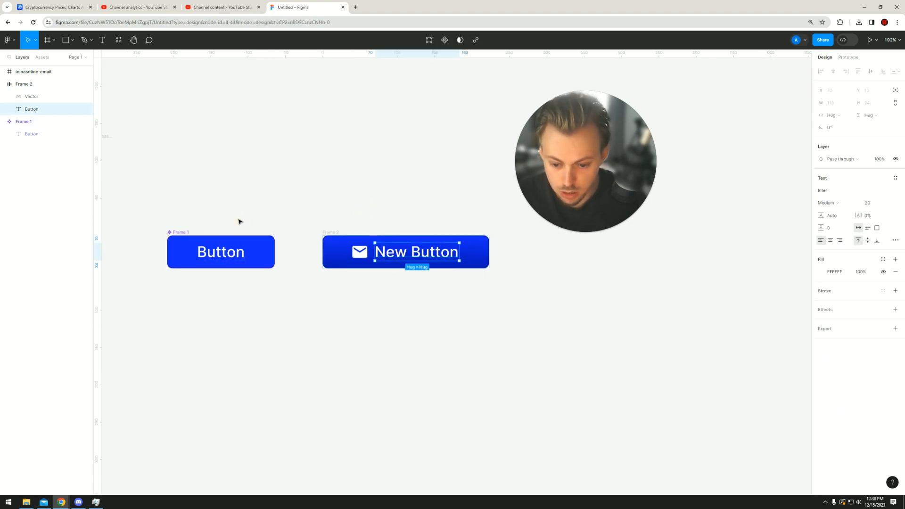
{"action": "left_click", "coordinate": [222, 7]}
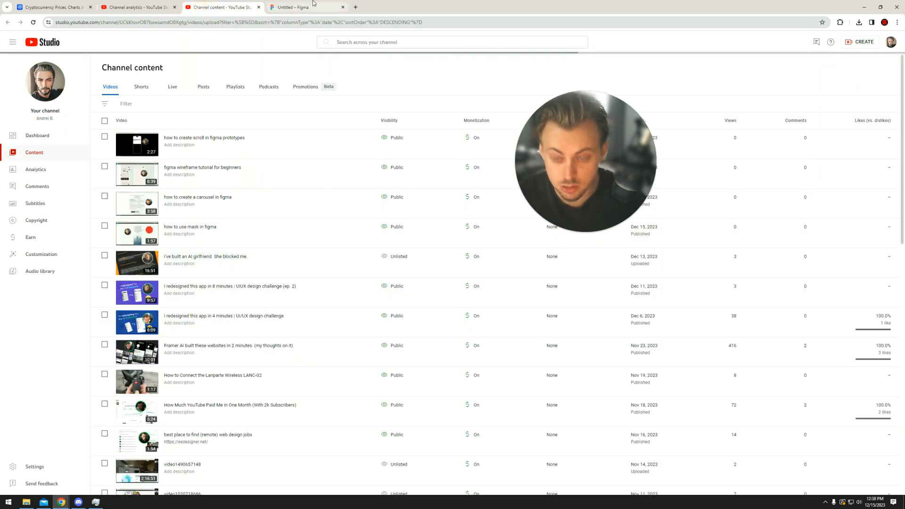
{"action": "left_click", "coordinate": [306, 7]}
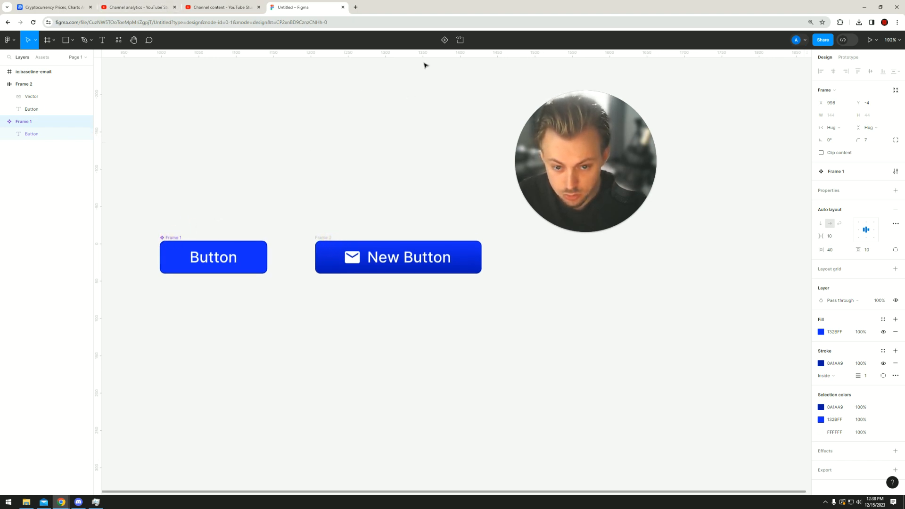
Select the main Button component and drag out copies across the canvas
{"action": "left_click", "coordinate": [213, 257]}
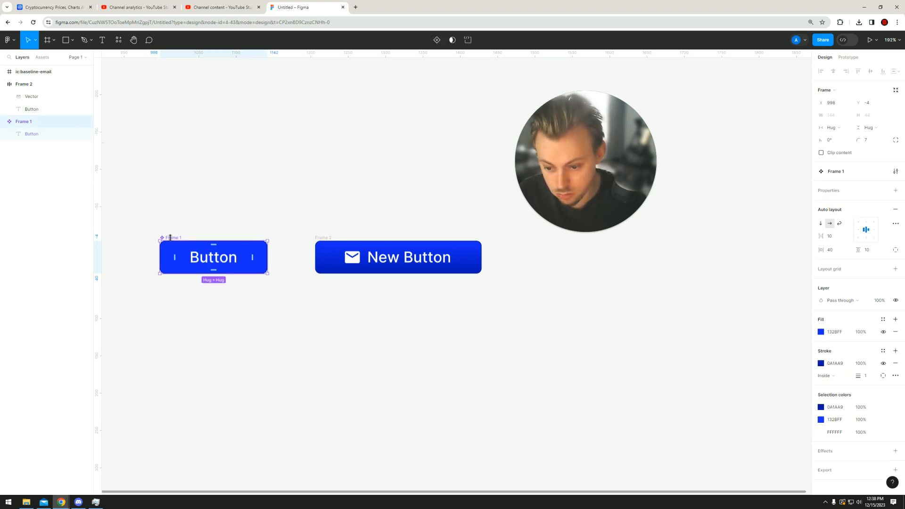
{"action": "left_click", "coordinate": [848, 56]}
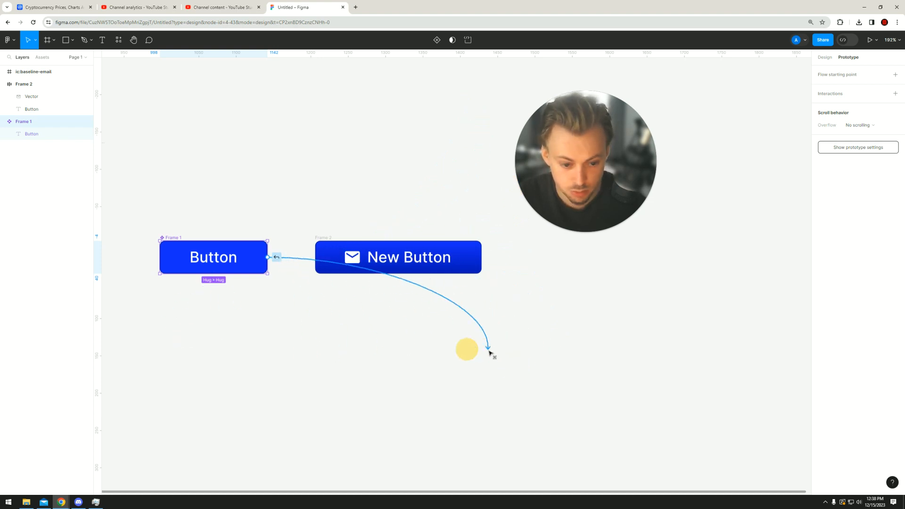
{"action": "left_click_drag", "start_coordinate": [488, 349], "coordinate": [378, 345]}
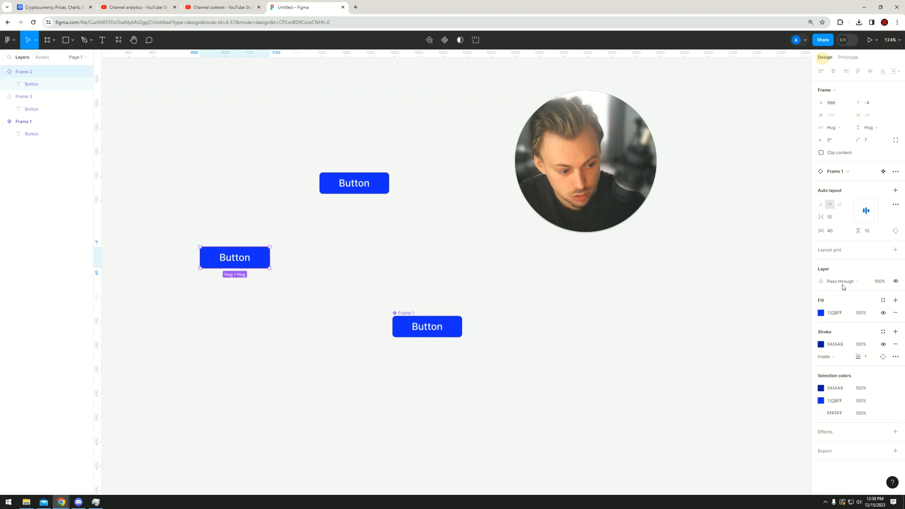
Darken the main component's fill to navy, then select the lower copy for red
{"action": "left_click", "coordinate": [820, 312]}
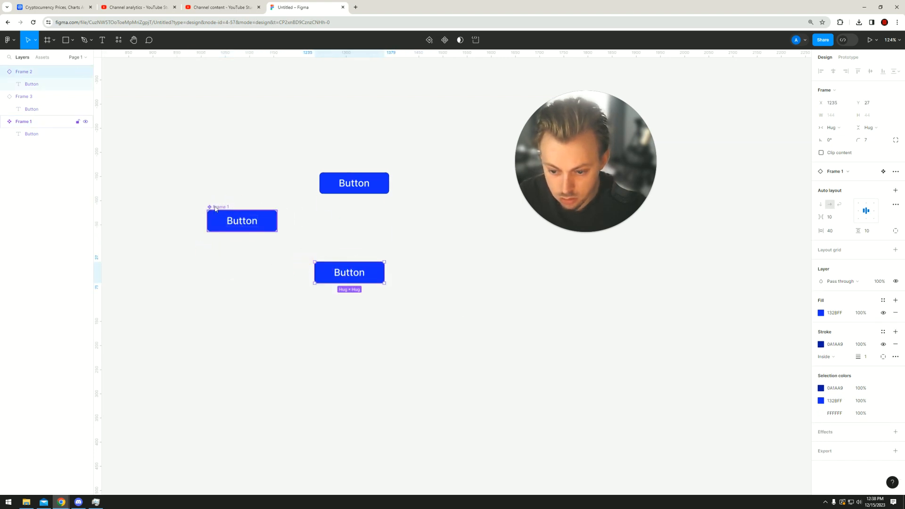
{"action": "left_click", "coordinate": [821, 331]}
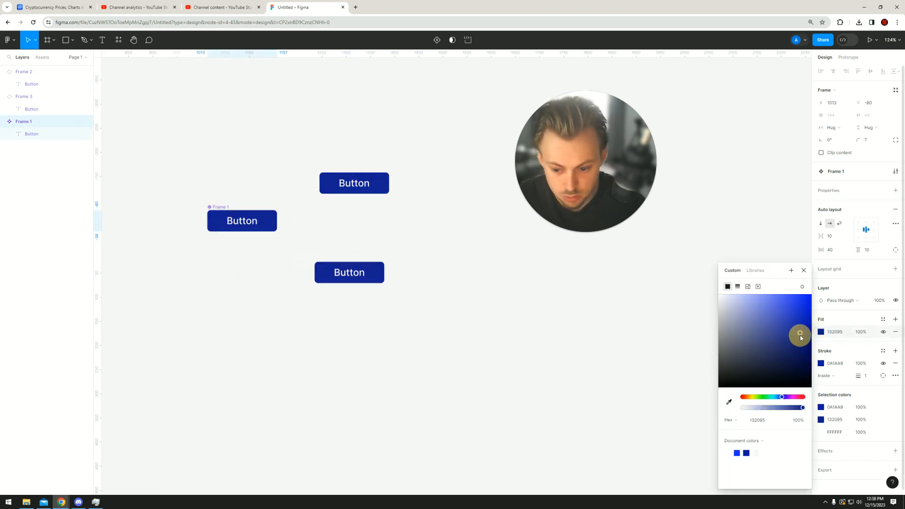
{"action": "left_click_drag", "start_coordinate": [800, 333], "coordinate": [800, 339]}
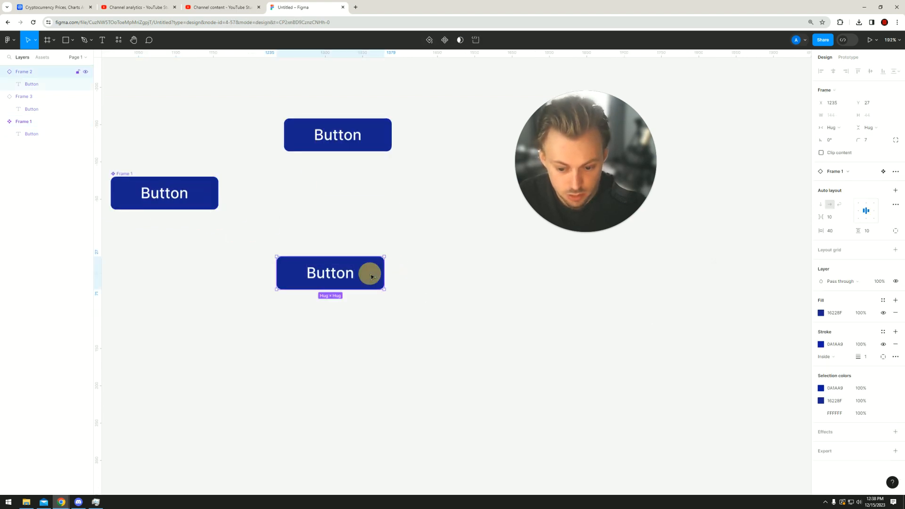
{"action": "left_click", "coordinate": [821, 313]}
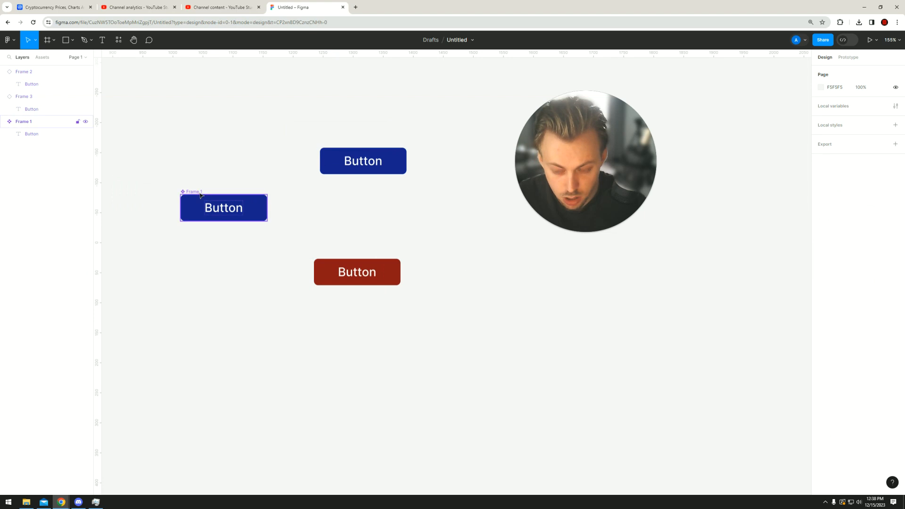
{"action": "left_click", "coordinate": [224, 207]}
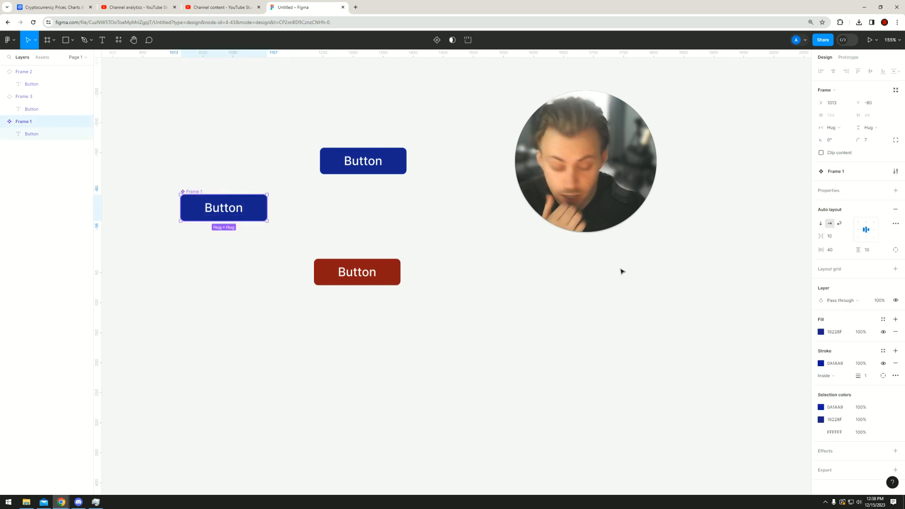
{"action": "left_click", "coordinate": [821, 332]}
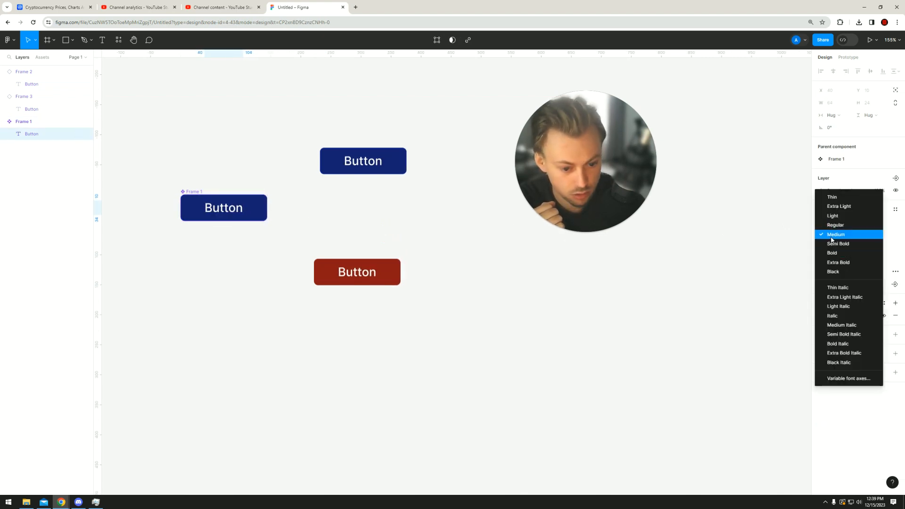
{"action": "left_click", "coordinate": [836, 234]}
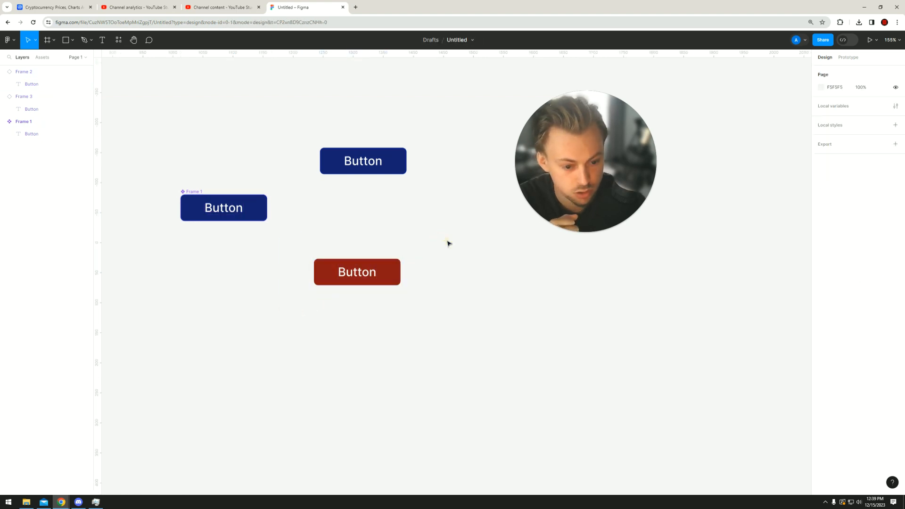
{"action": "left_click", "coordinate": [357, 272]}
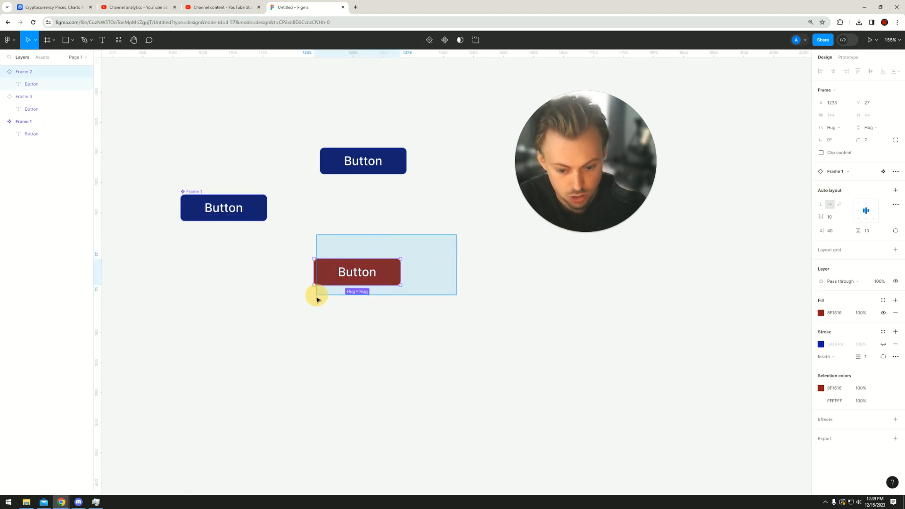
{"action": "left_click", "coordinate": [223, 208]}
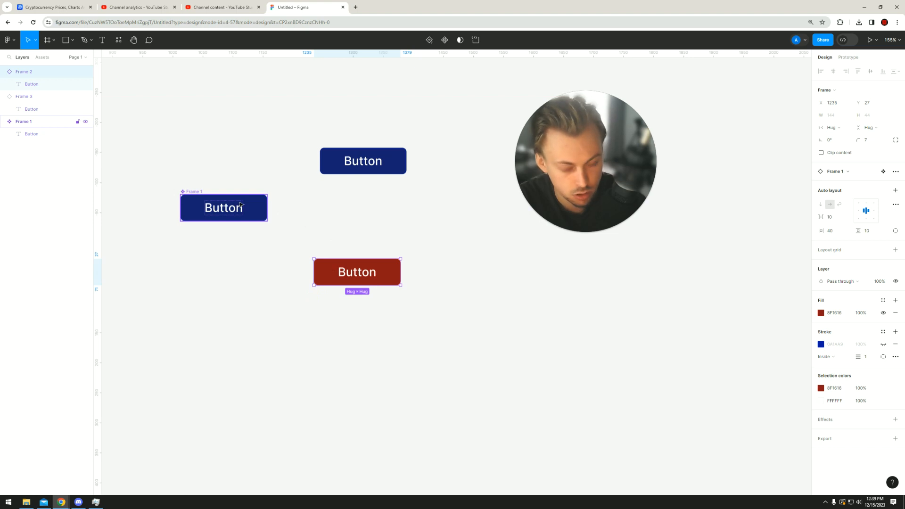
{"action": "left_click", "coordinate": [273, 266]}
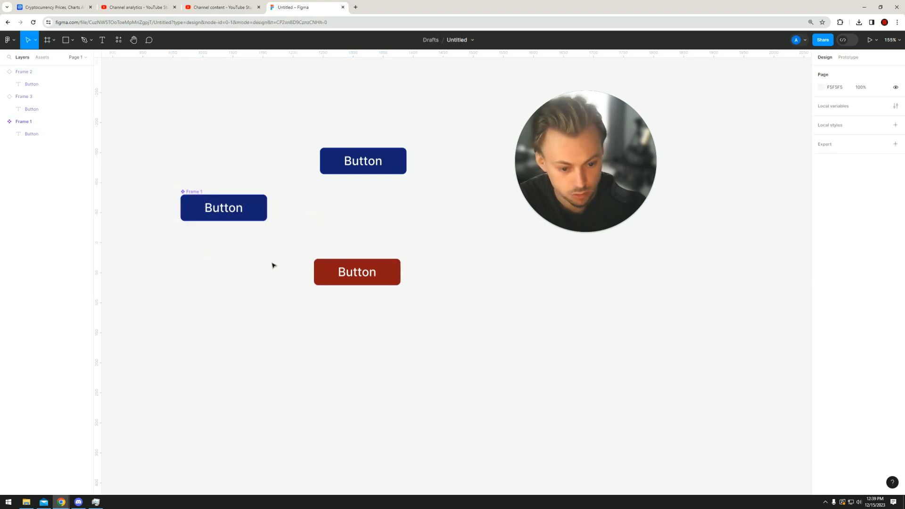